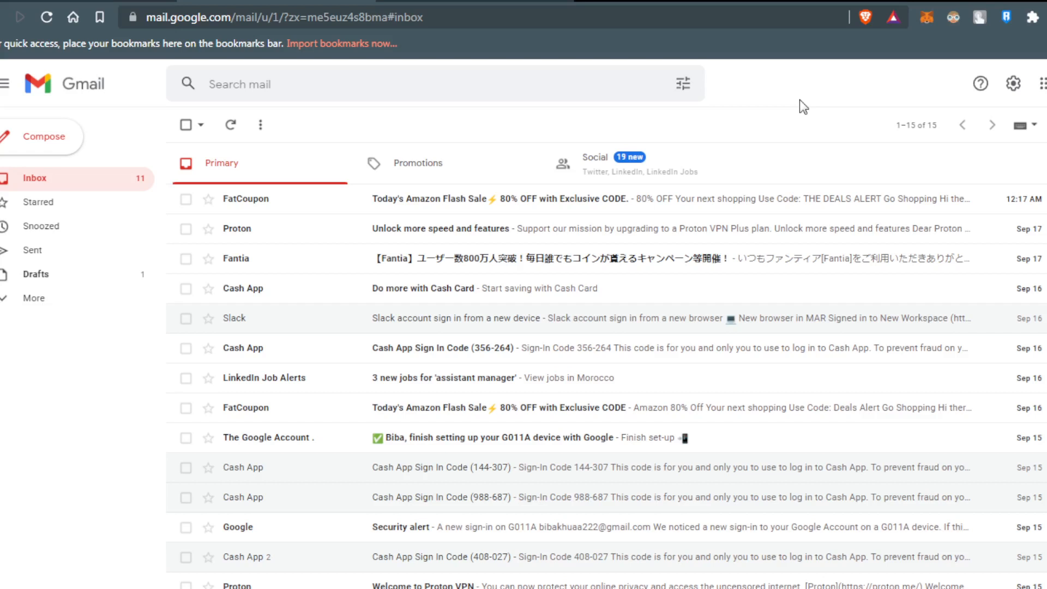
pyautogui.moveTo(785, 458)
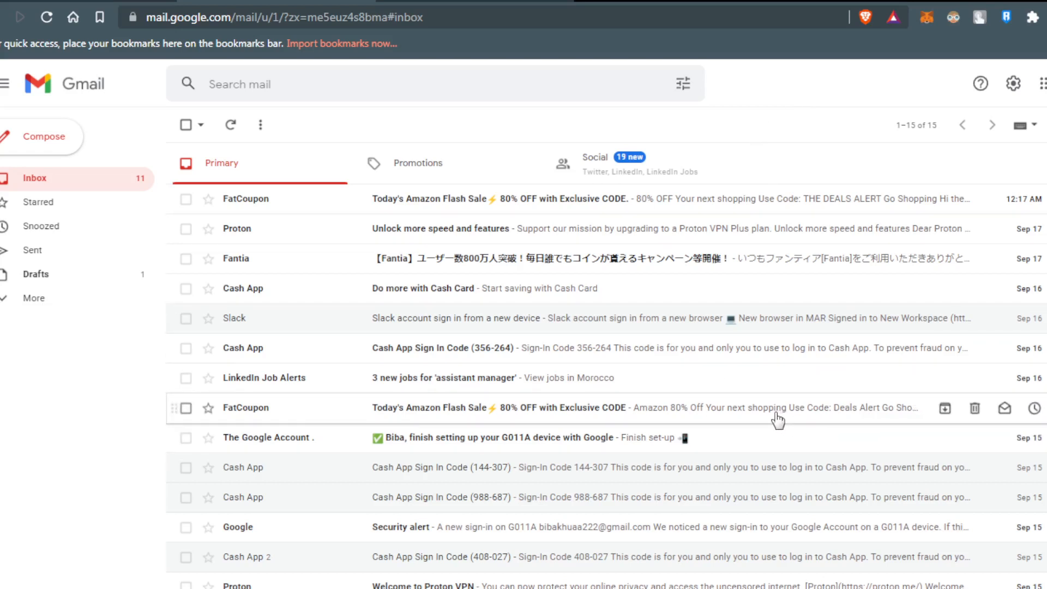
pyautogui.moveTo(647, 353)
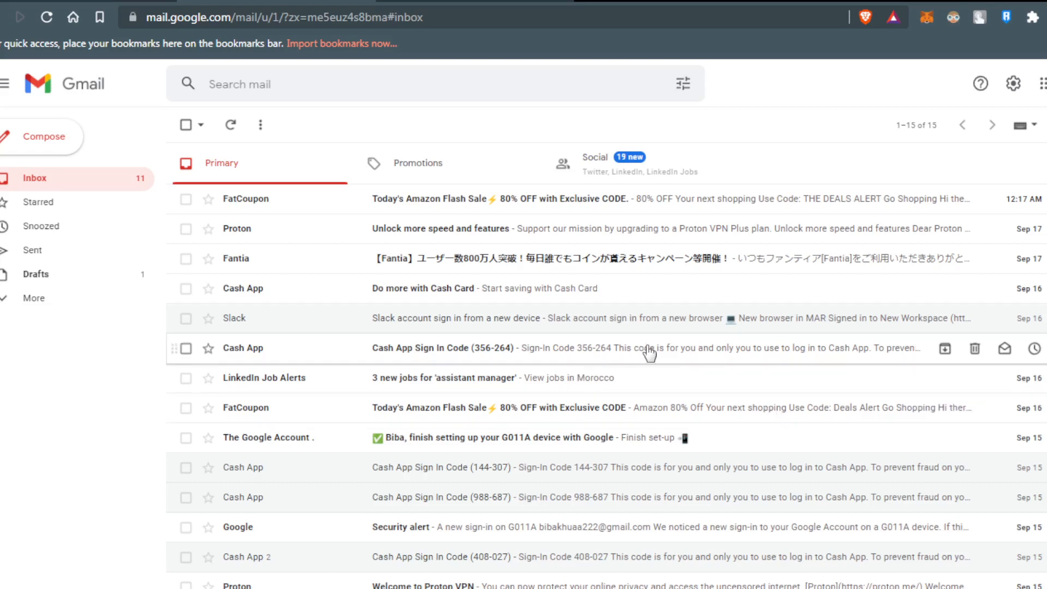
pyautogui.moveTo(692, 337)
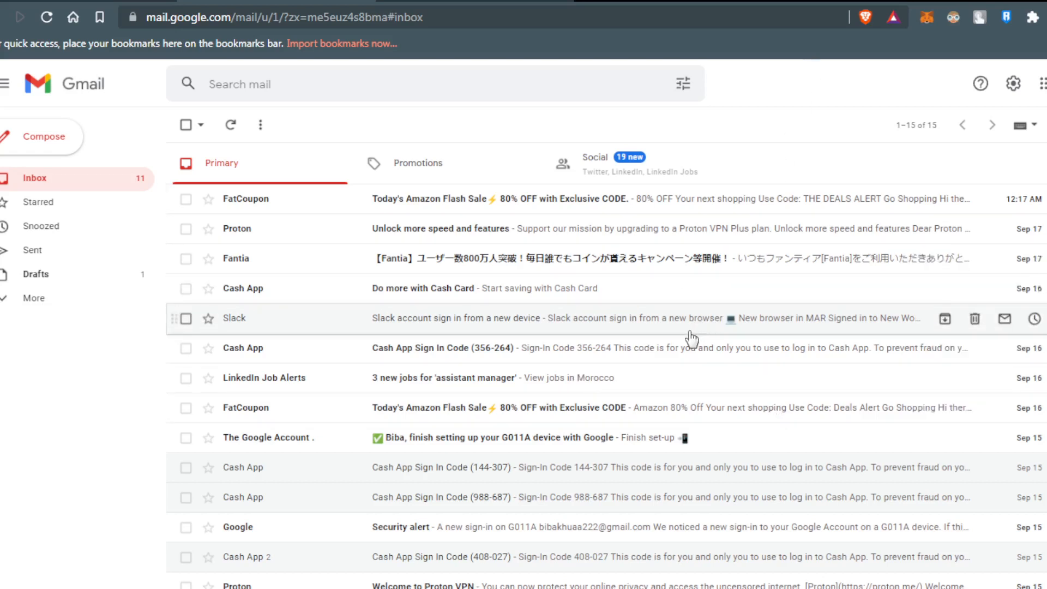
pyautogui.moveTo(778, 128)
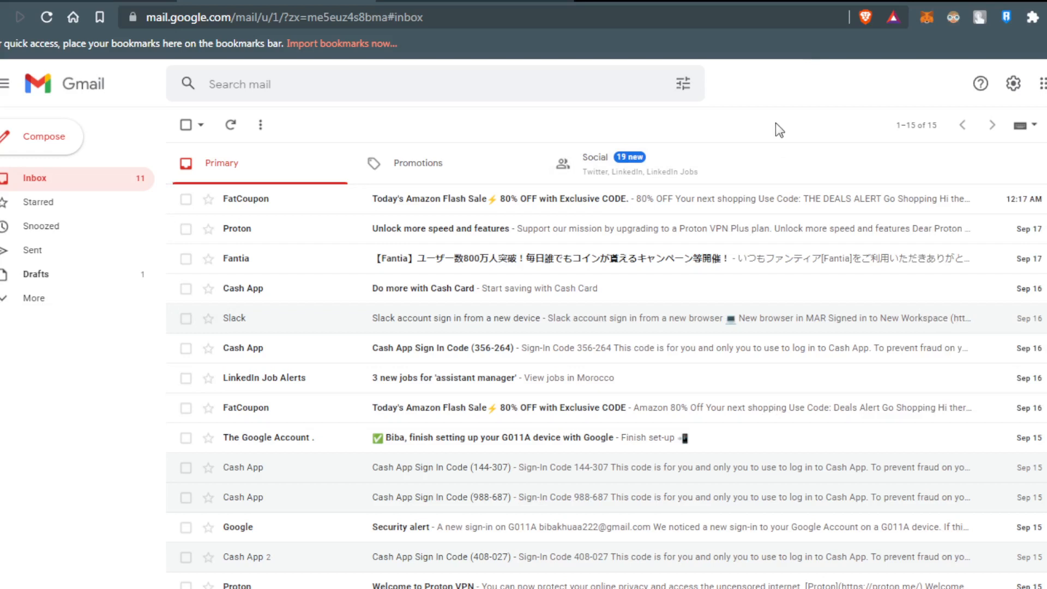
pyautogui.moveTo(722, 155)
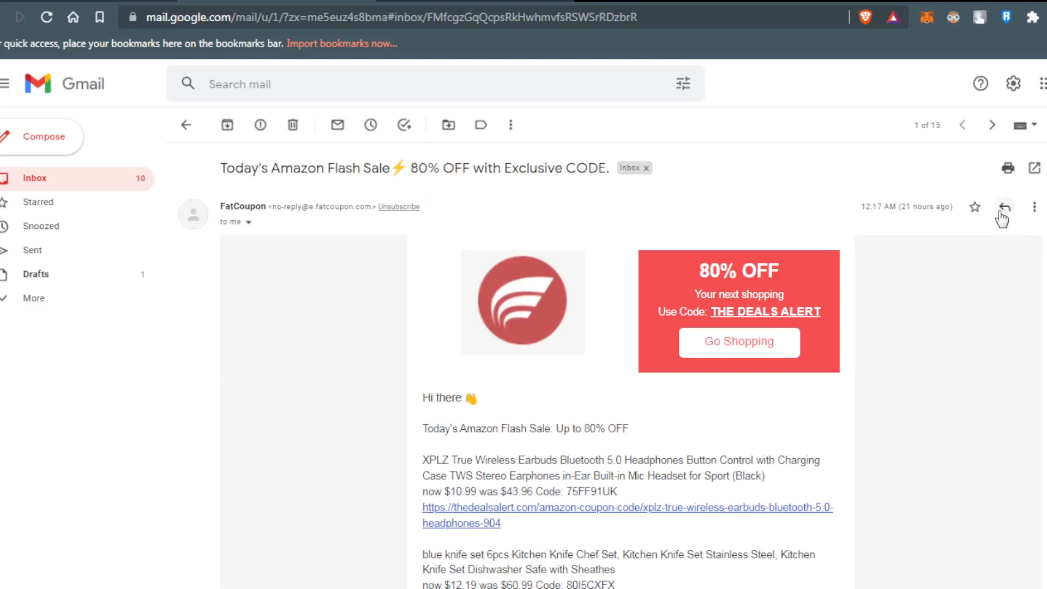
# Archive the open FatCoupon Amazon Flash Sale email, leaving 14 inbox conversations.
pyautogui.click(1033, 206)
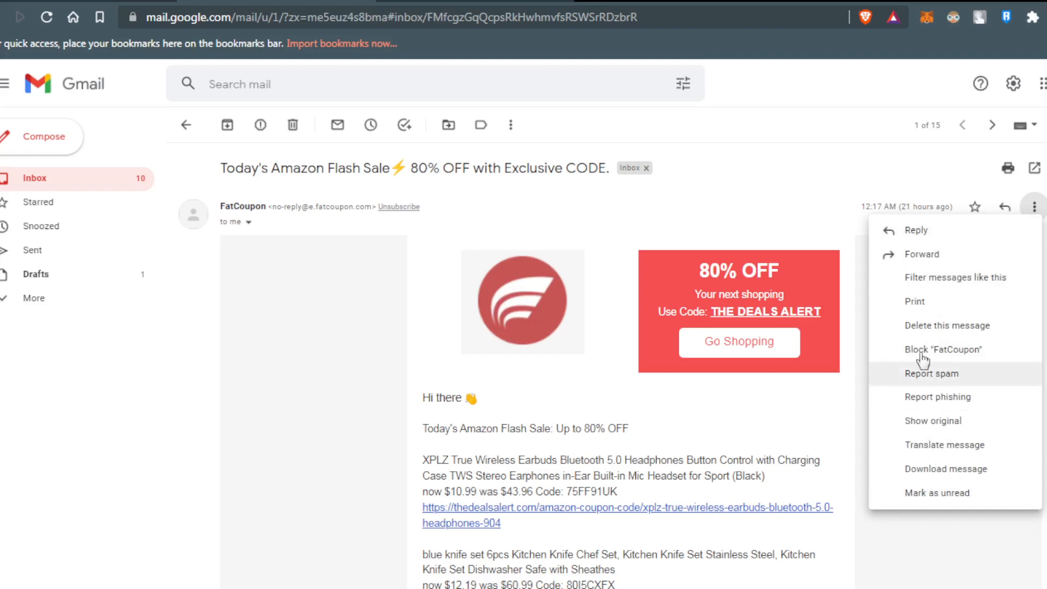
pyautogui.moveTo(210, 448)
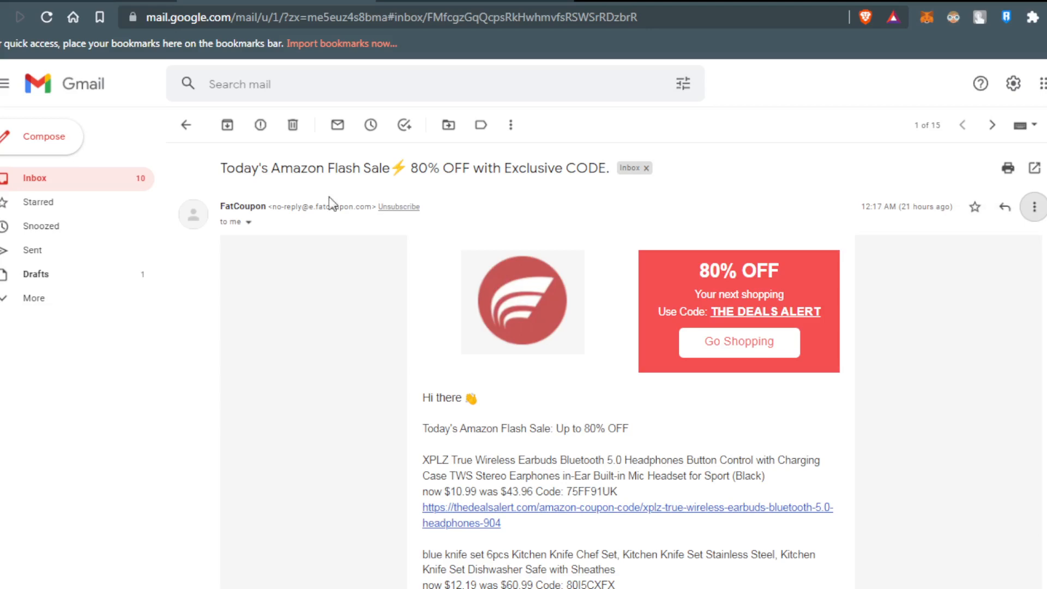
pyautogui.moveTo(227, 125)
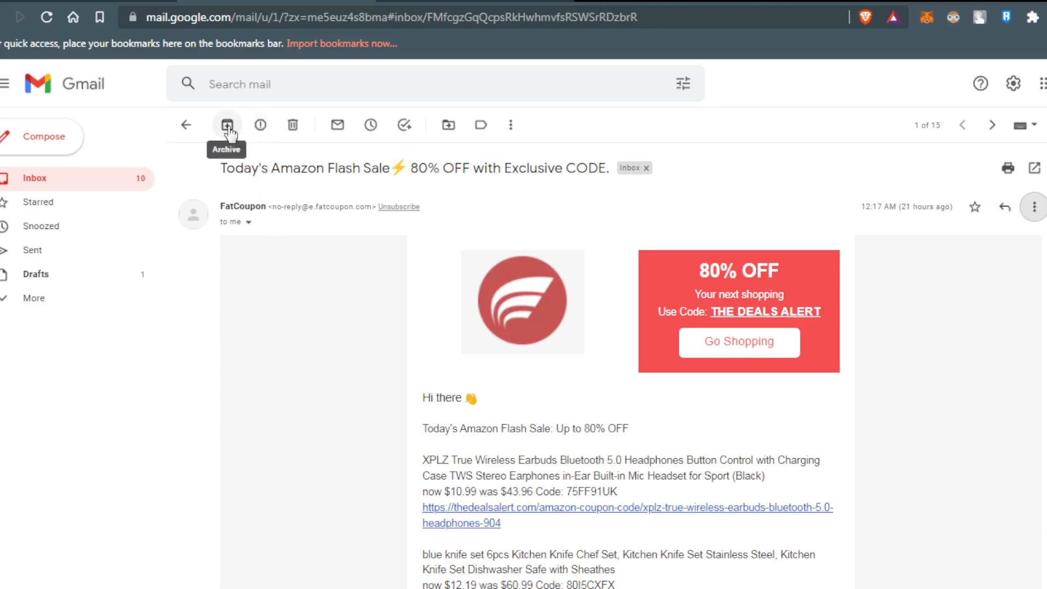
pyautogui.click(228, 125)
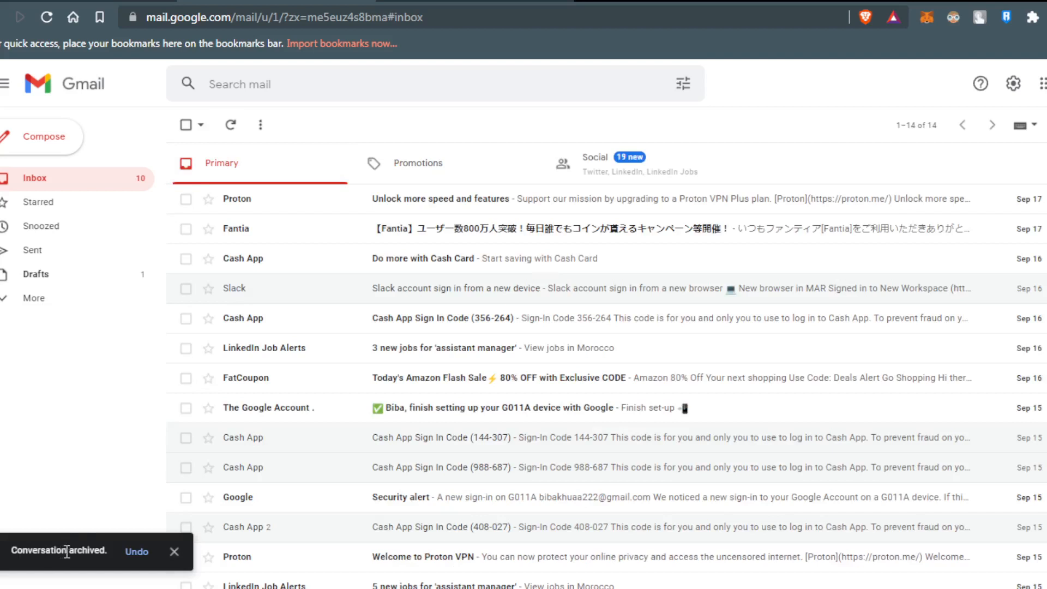
pyautogui.moveTo(372, 288)
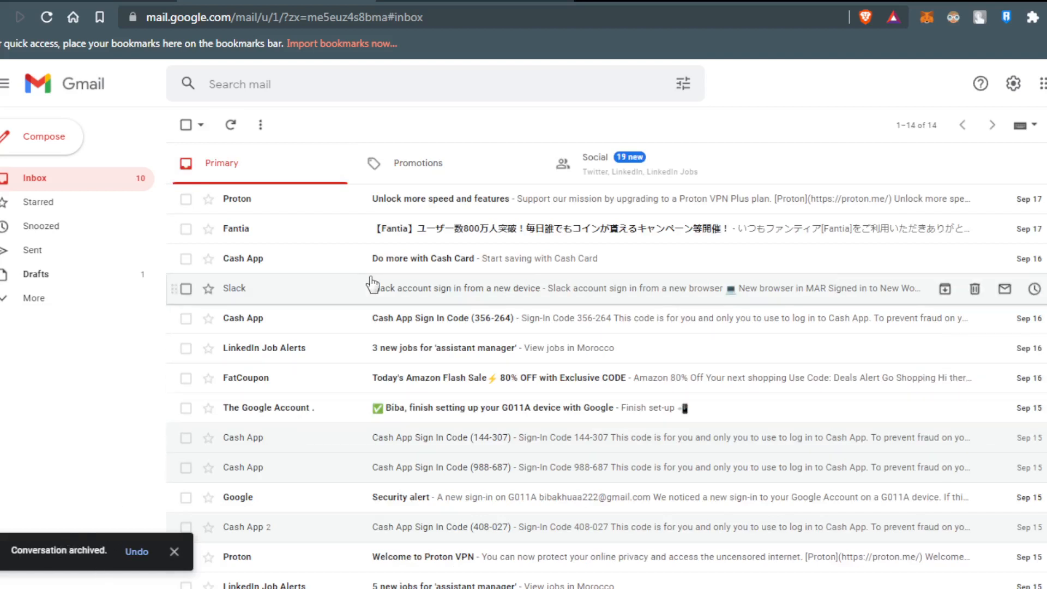
pyautogui.moveTo(394, 199)
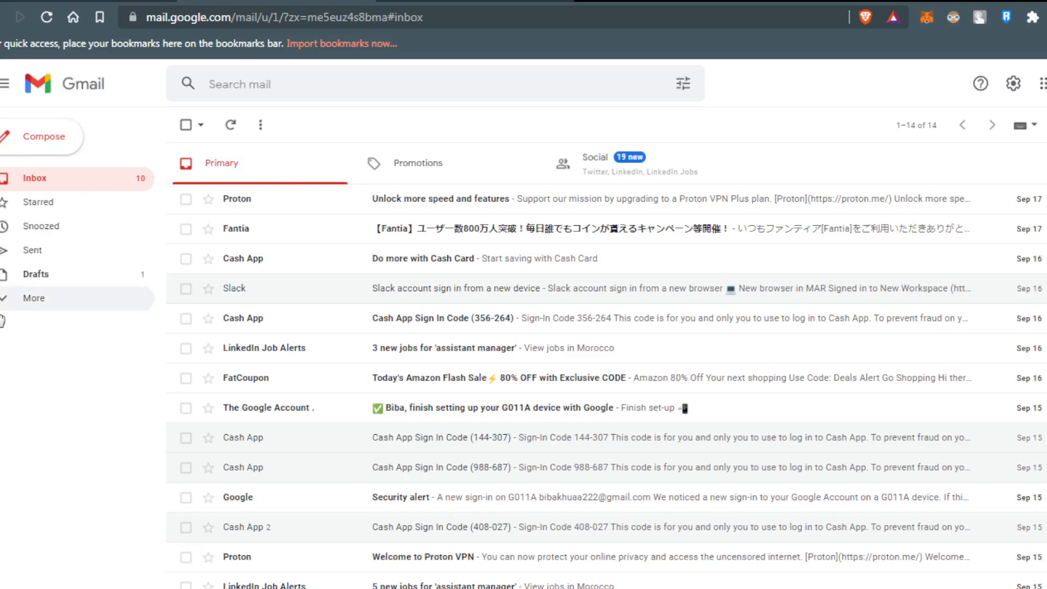
# Expand More and Categories in the sidebar to show all folders and categories.
pyautogui.click(34, 298)
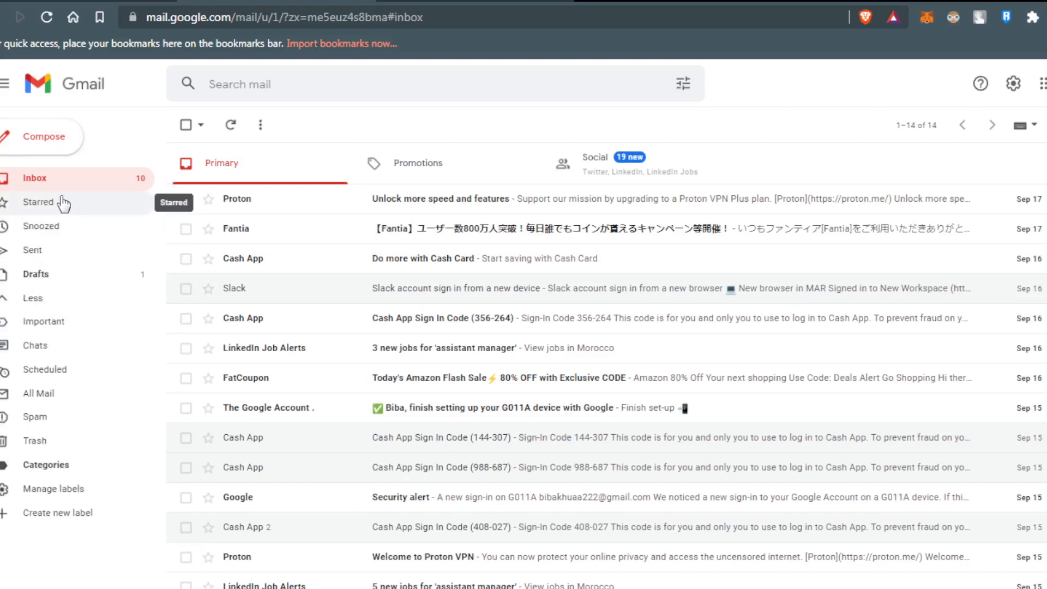
pyautogui.moveTo(53, 426)
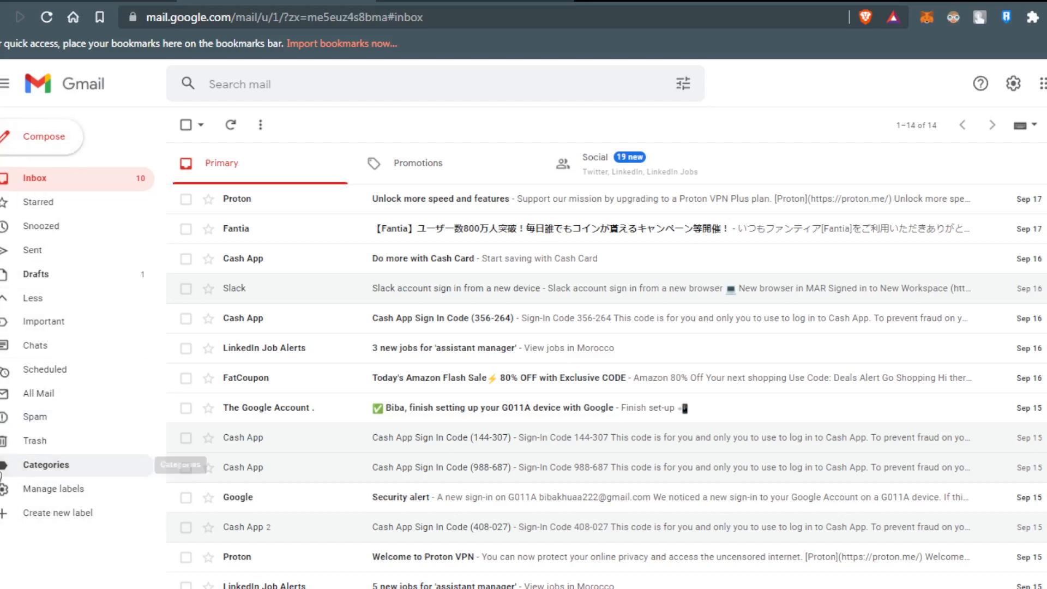
pyautogui.click(46, 464)
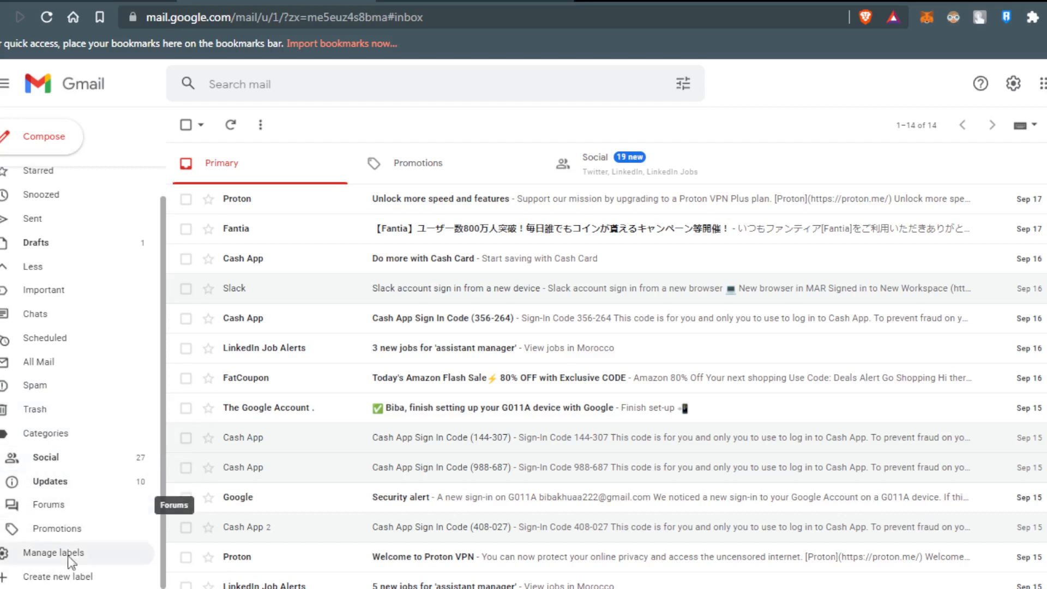
pyautogui.moveTo(44, 338)
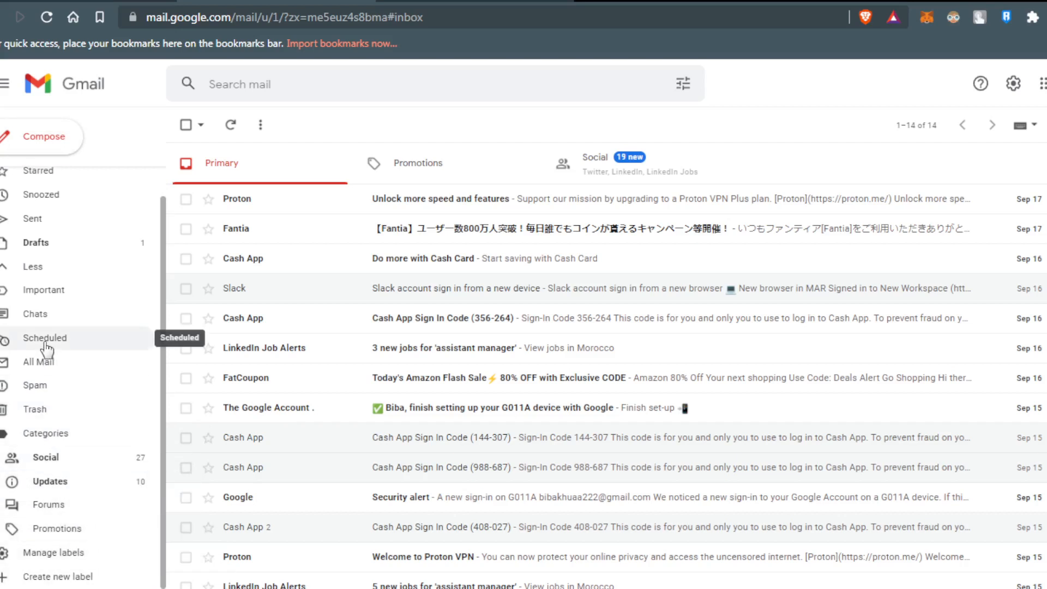
pyautogui.moveTo(70, 339)
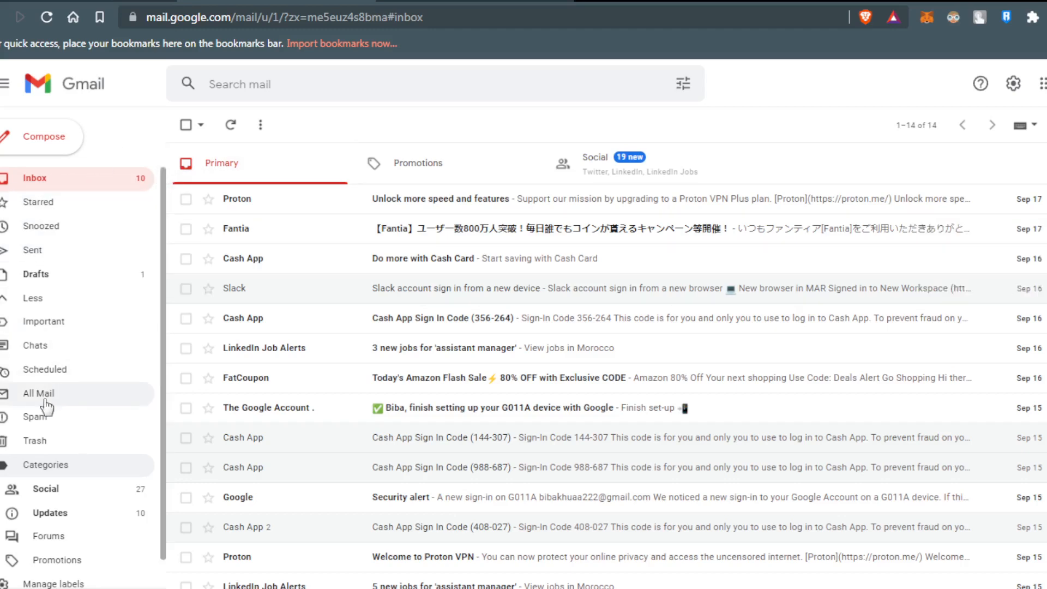
# Open All Mail and scroll through its 46 conversations.
pyautogui.click(38, 393)
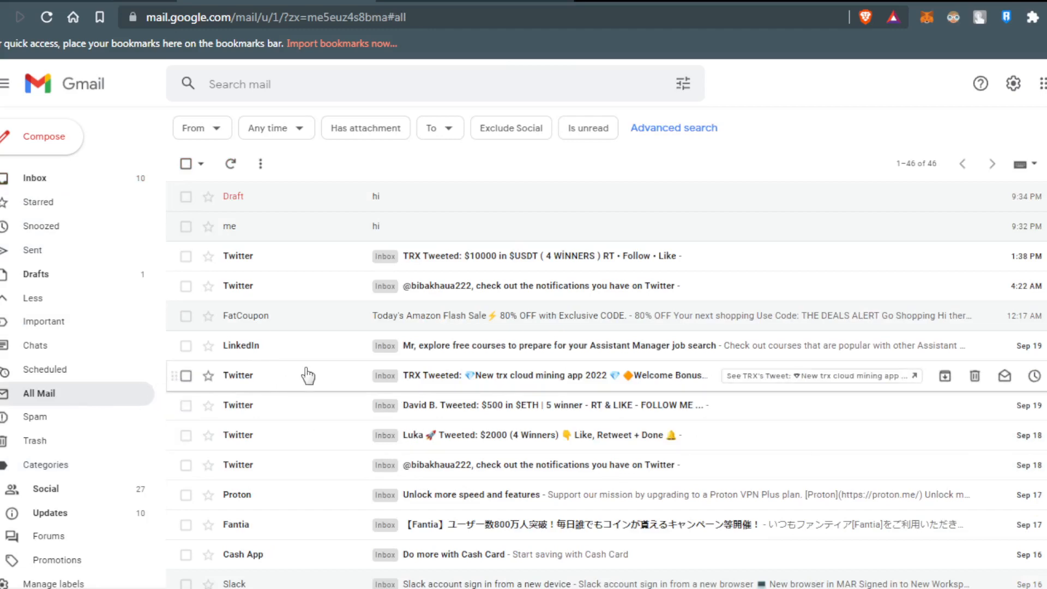
pyautogui.scroll(-3)
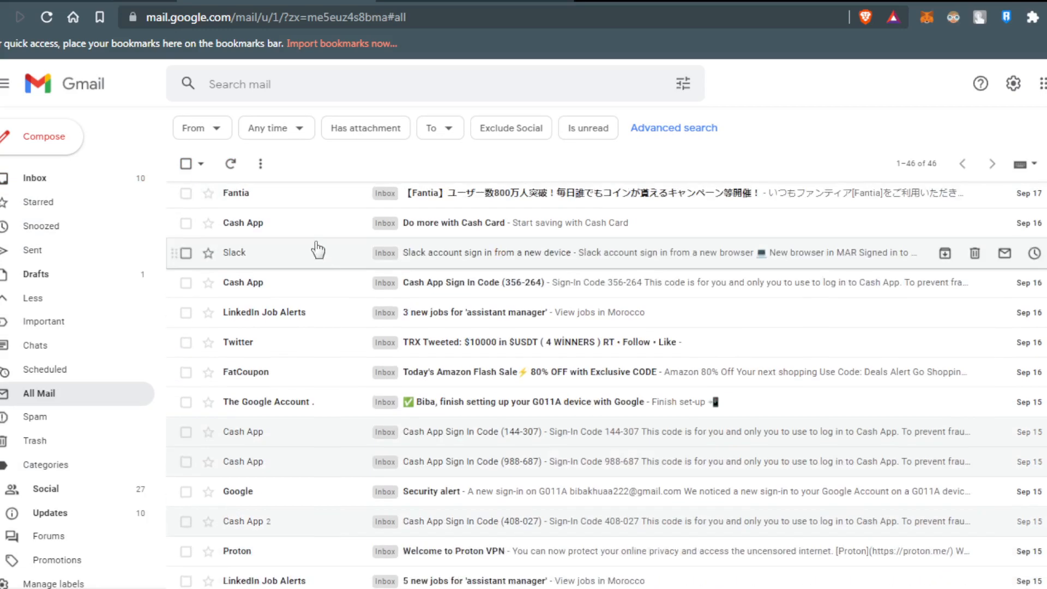
pyautogui.scroll(-3)
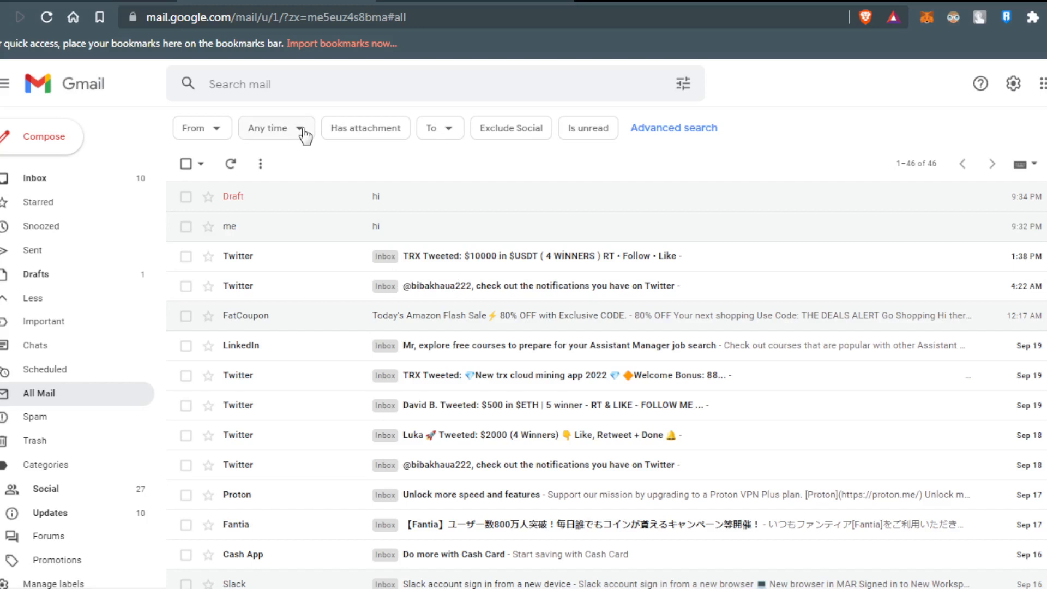
pyautogui.moveTo(289, 121)
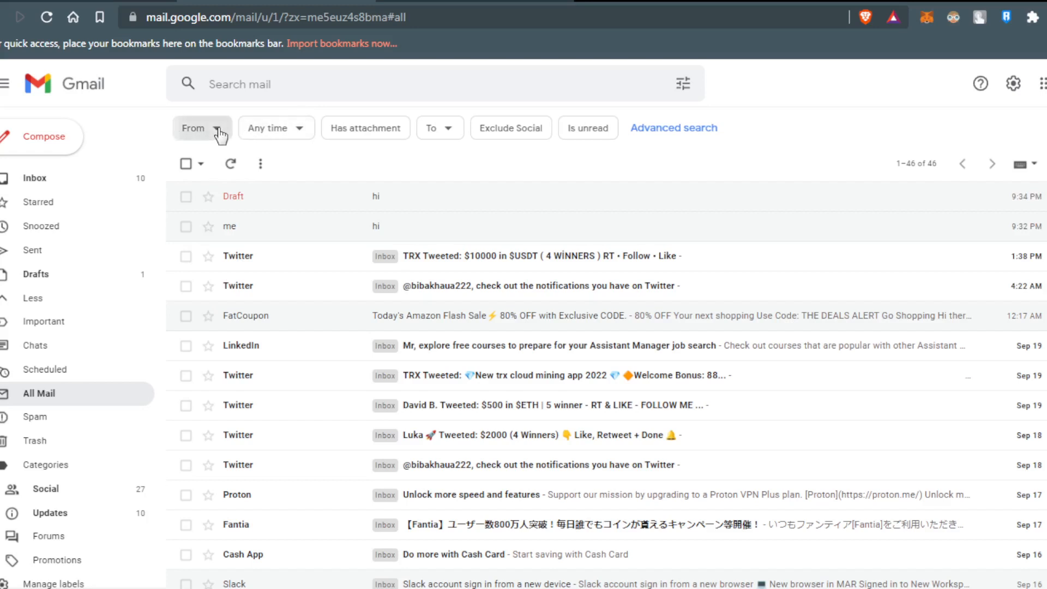
pyautogui.moveTo(278, 133)
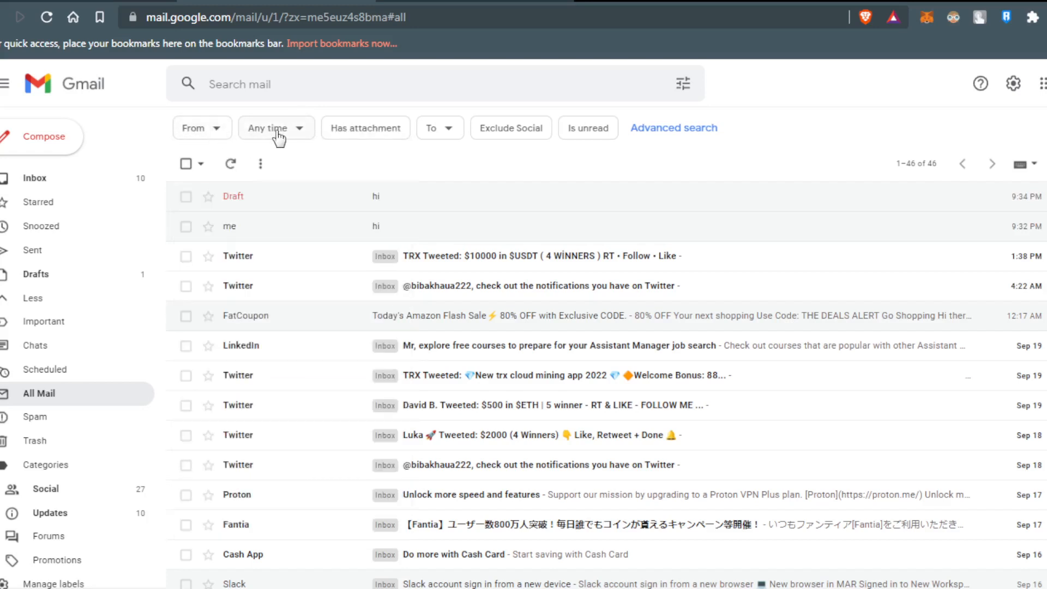
# Filter All Mail with Exclude Social down to 17 conversations, leaving Is unread off.
pyautogui.click(273, 128)
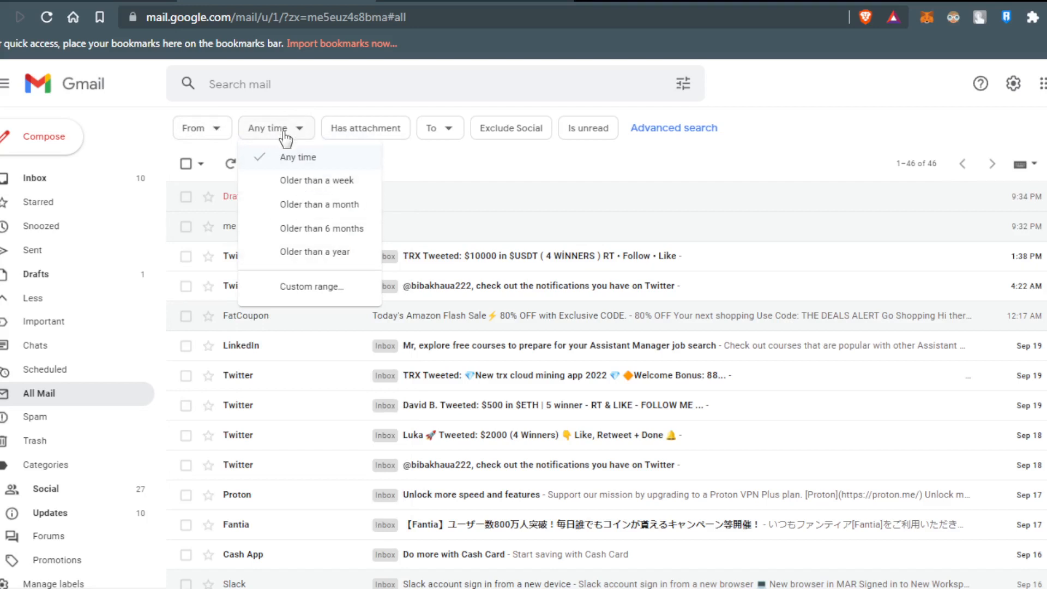
pyautogui.click(366, 128)
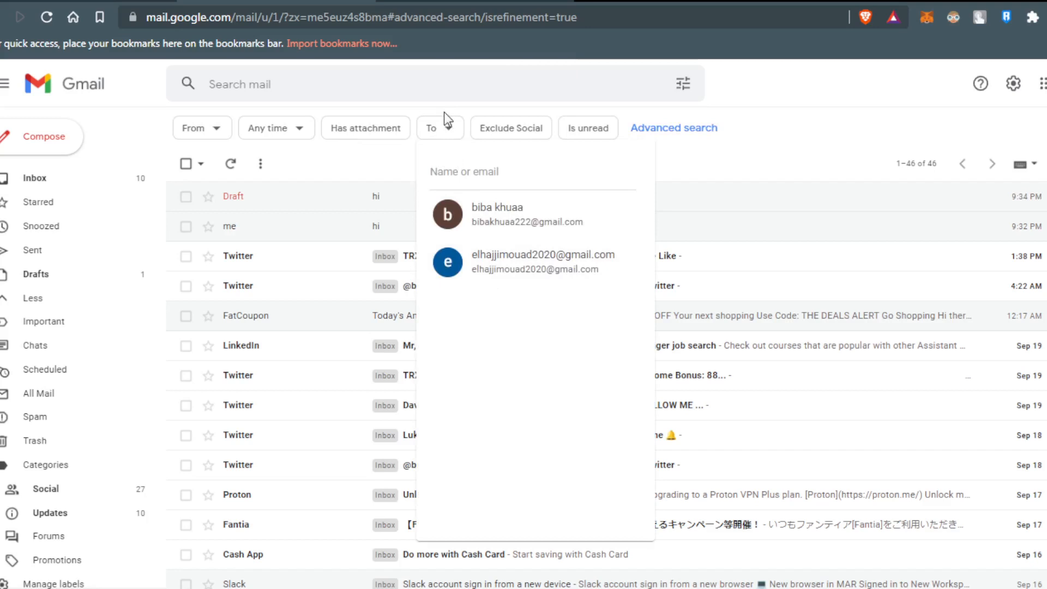
pyautogui.click(465, 175)
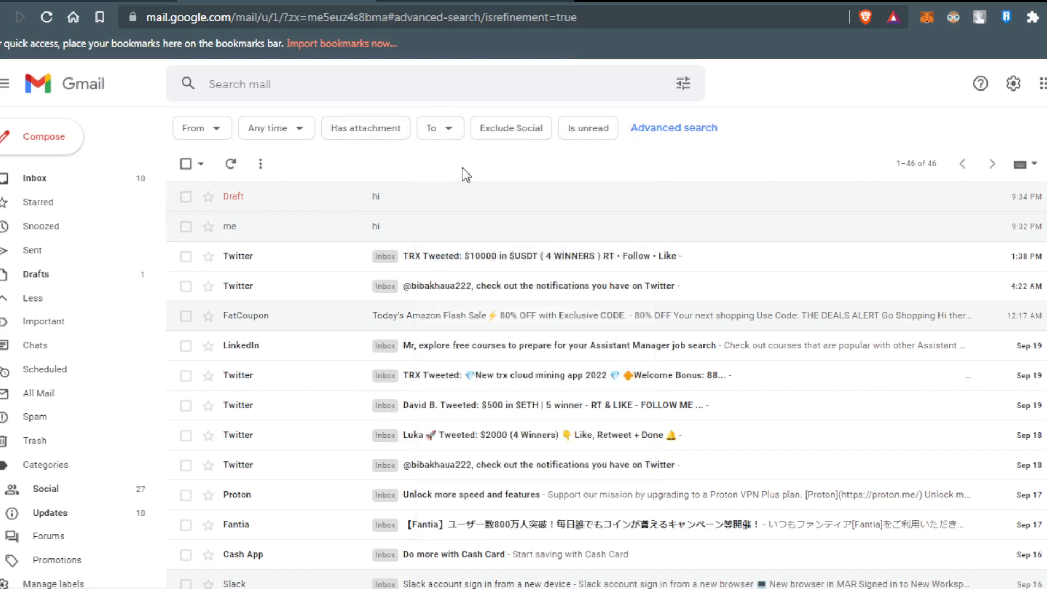
pyautogui.moveTo(509, 136)
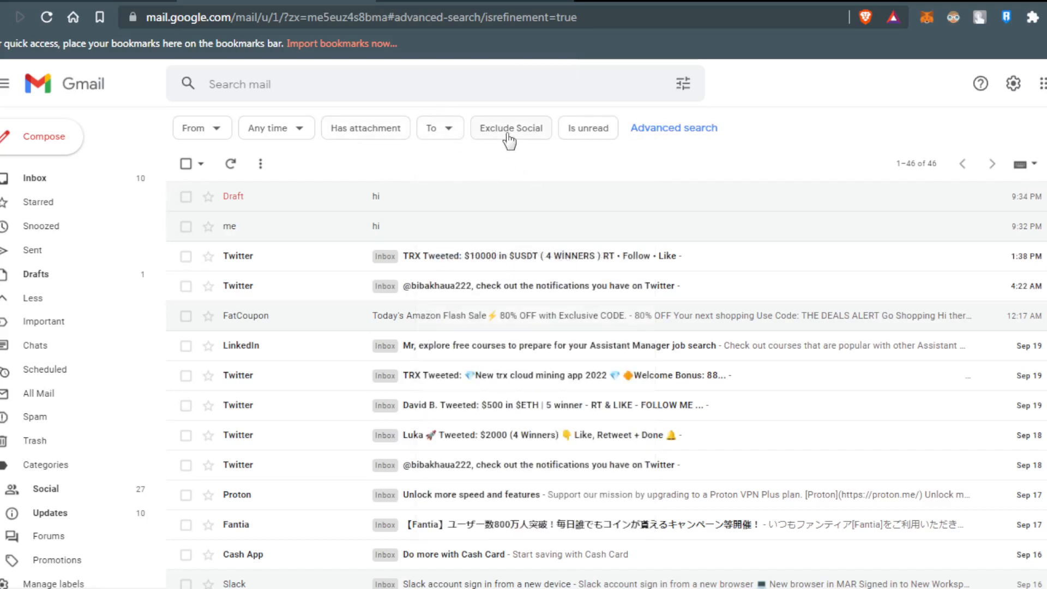
pyautogui.click(510, 128)
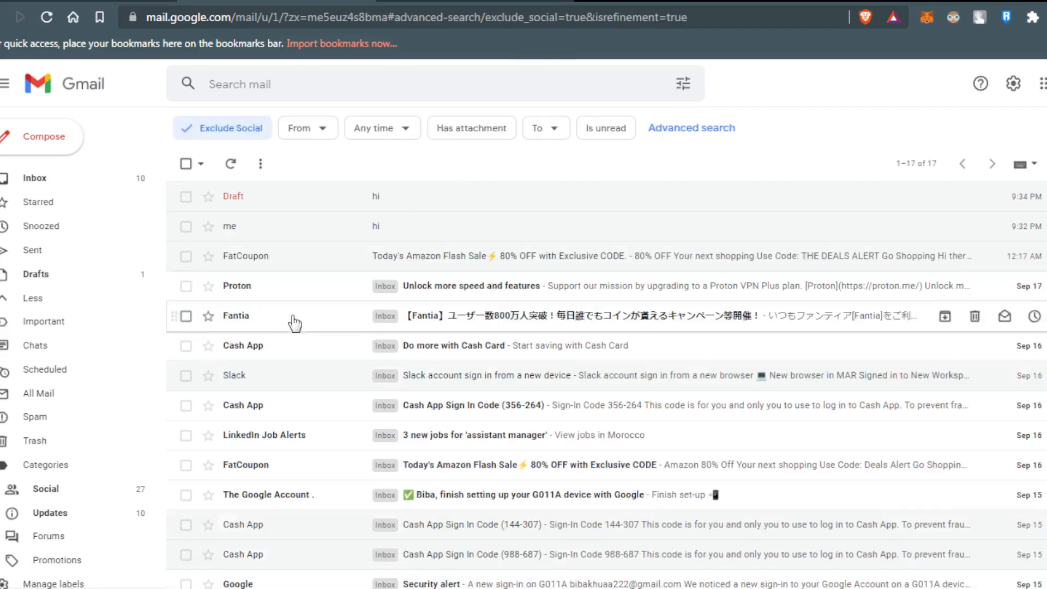
pyautogui.moveTo(606, 161)
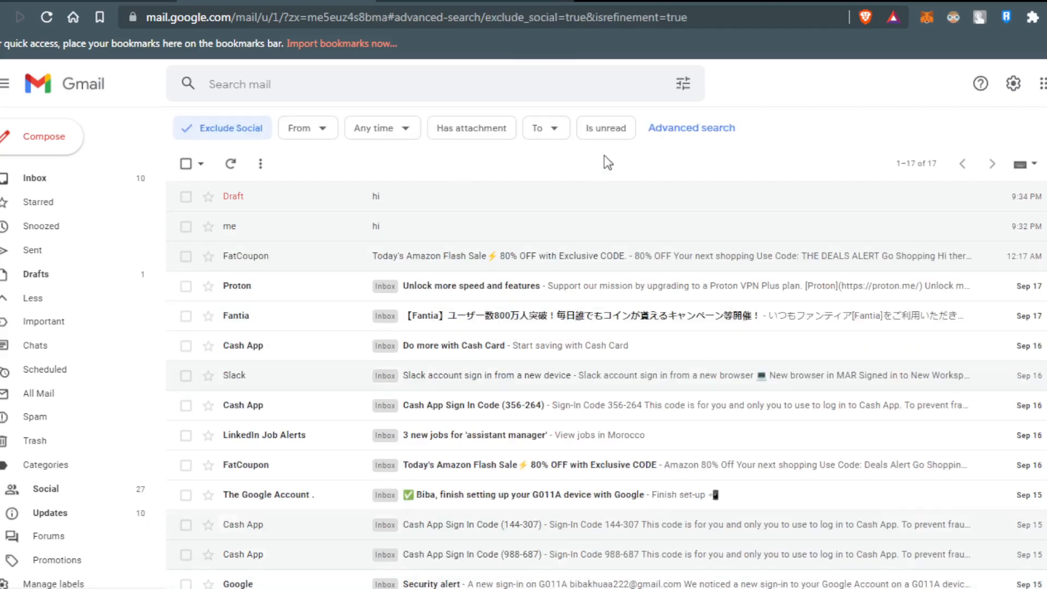
pyautogui.moveTo(600, 142)
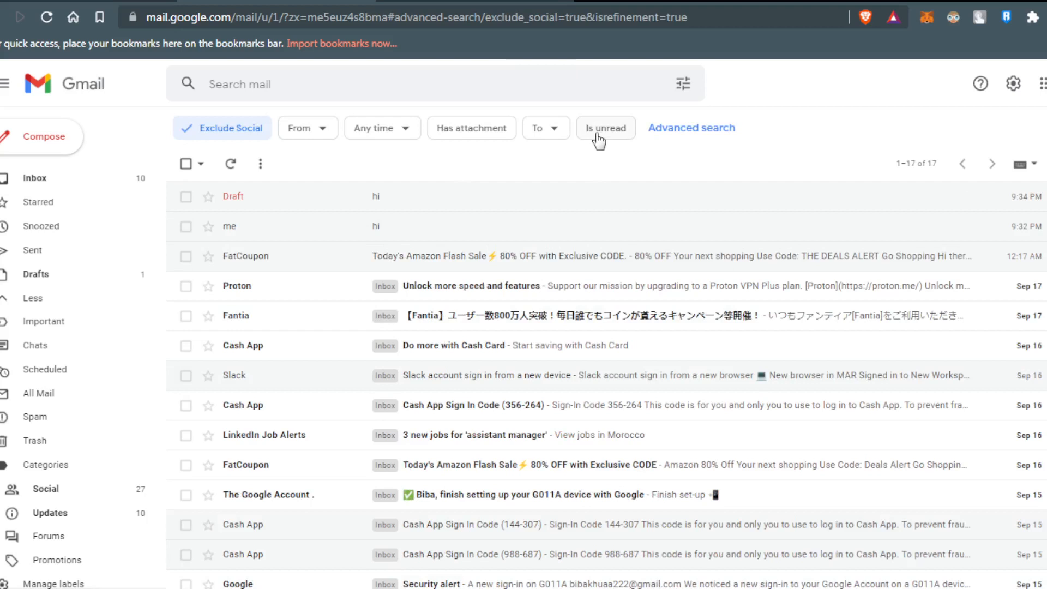
pyautogui.click(604, 128)
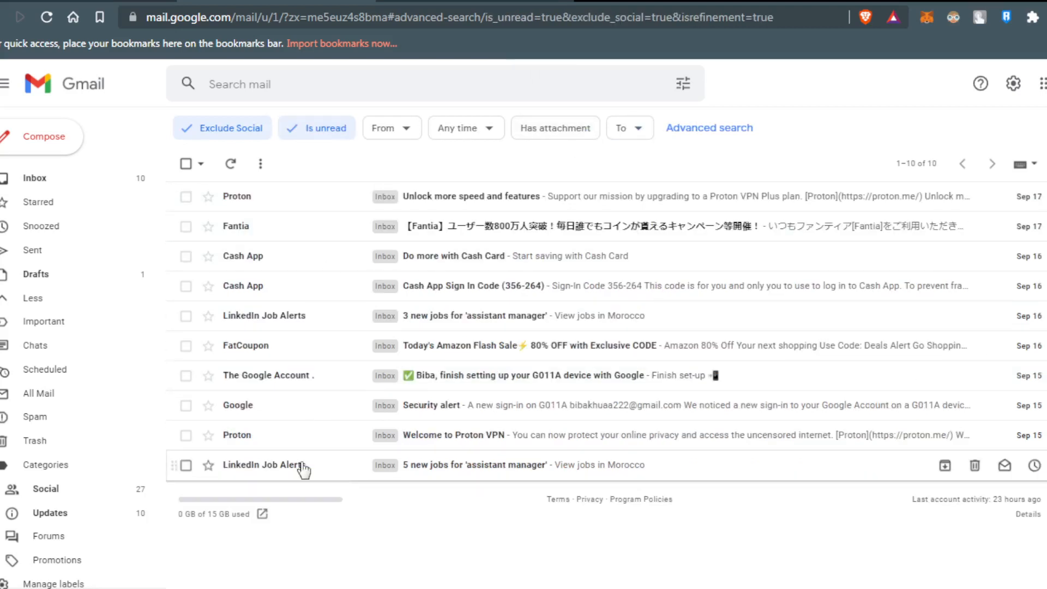
pyautogui.click(316, 127)
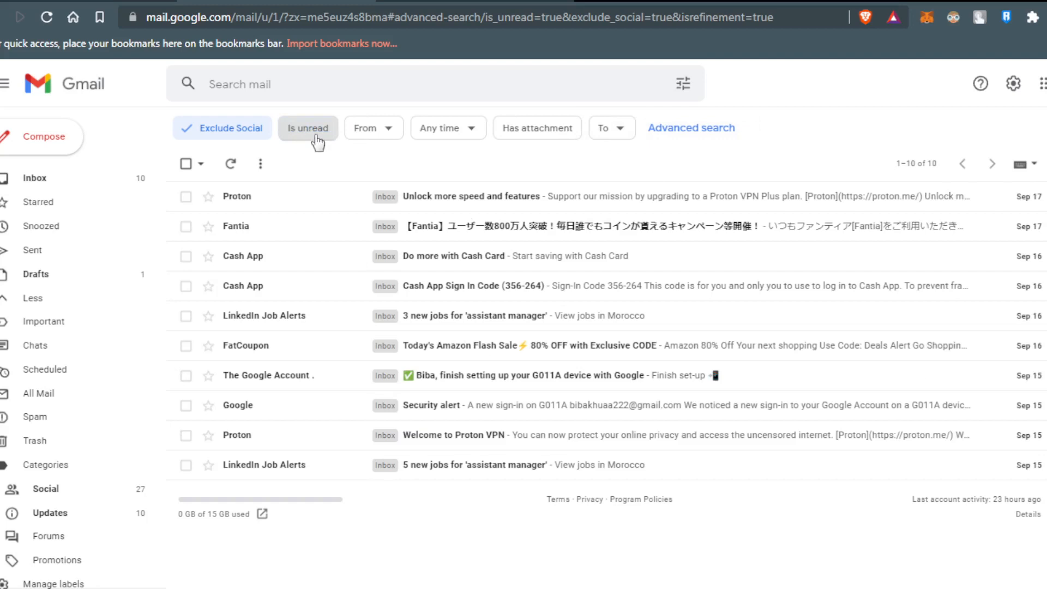
pyautogui.click(307, 128)
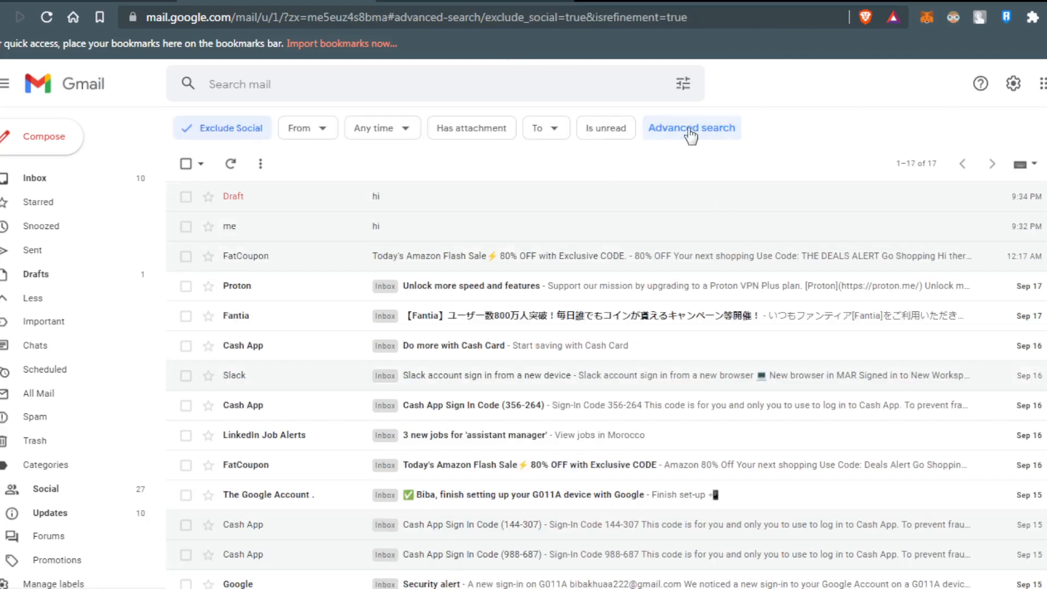
pyautogui.click(690, 128)
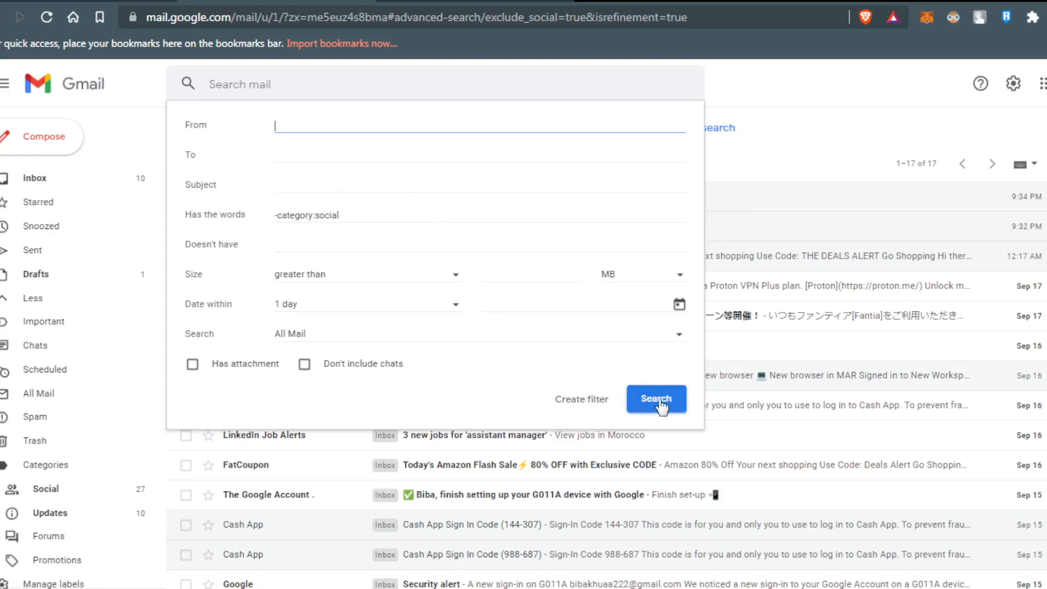
pyautogui.click(655, 399)
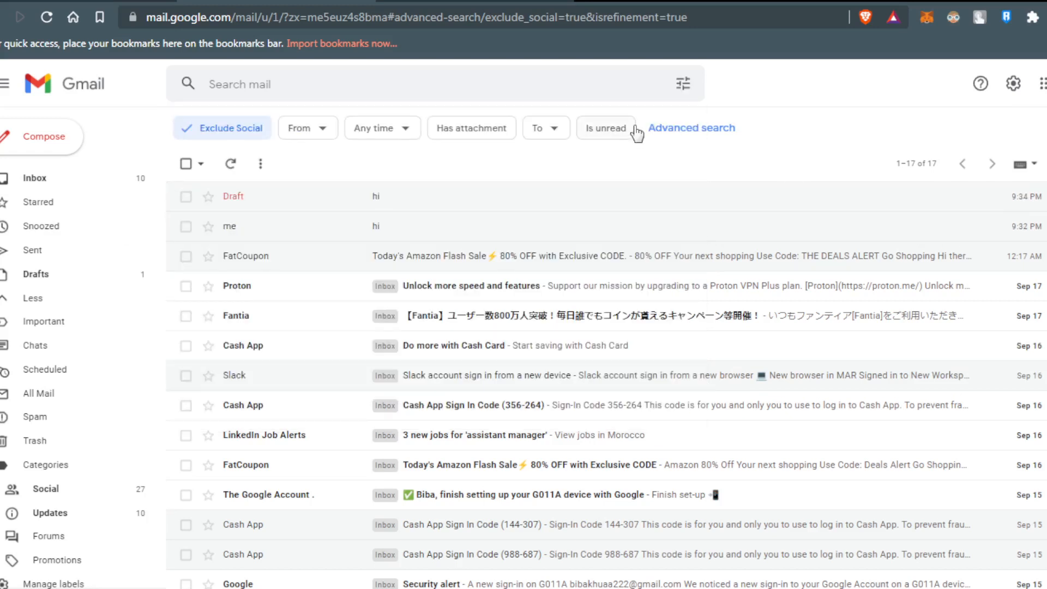
pyautogui.moveTo(678, 146)
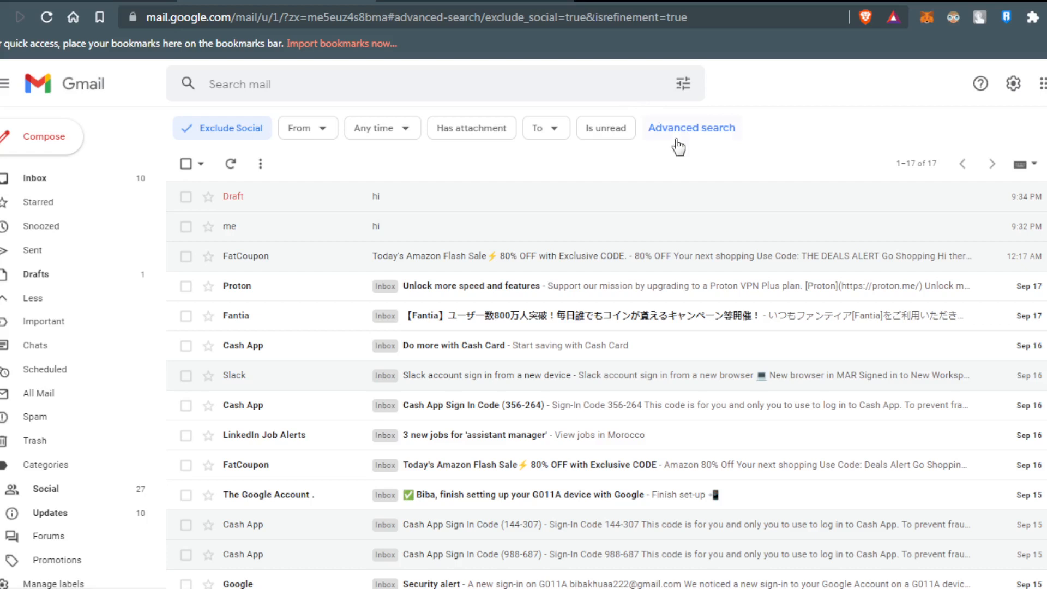
pyautogui.moveTo(392, 109)
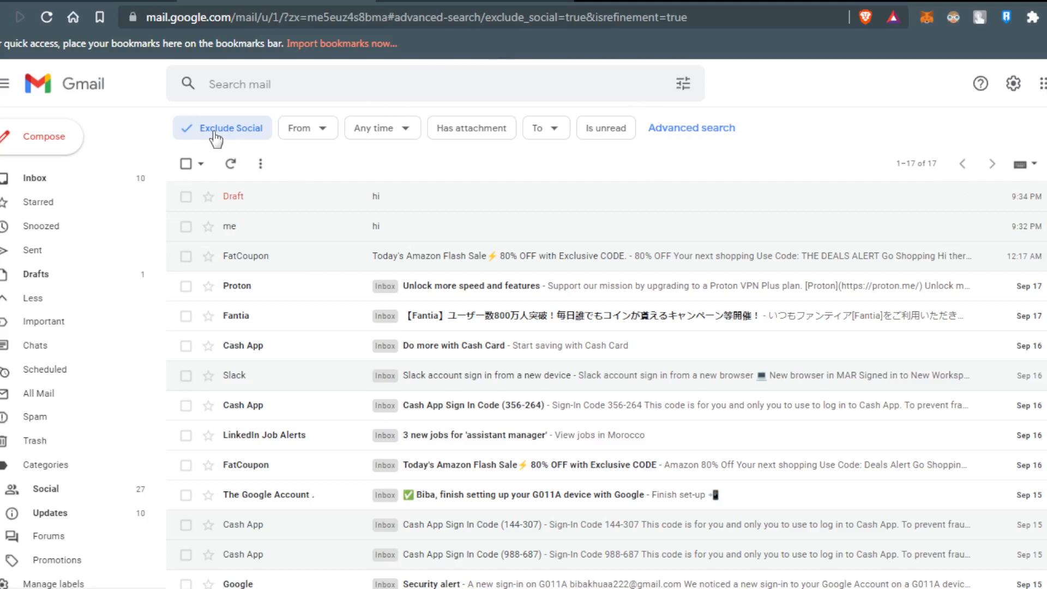
pyautogui.moveTo(260, 268)
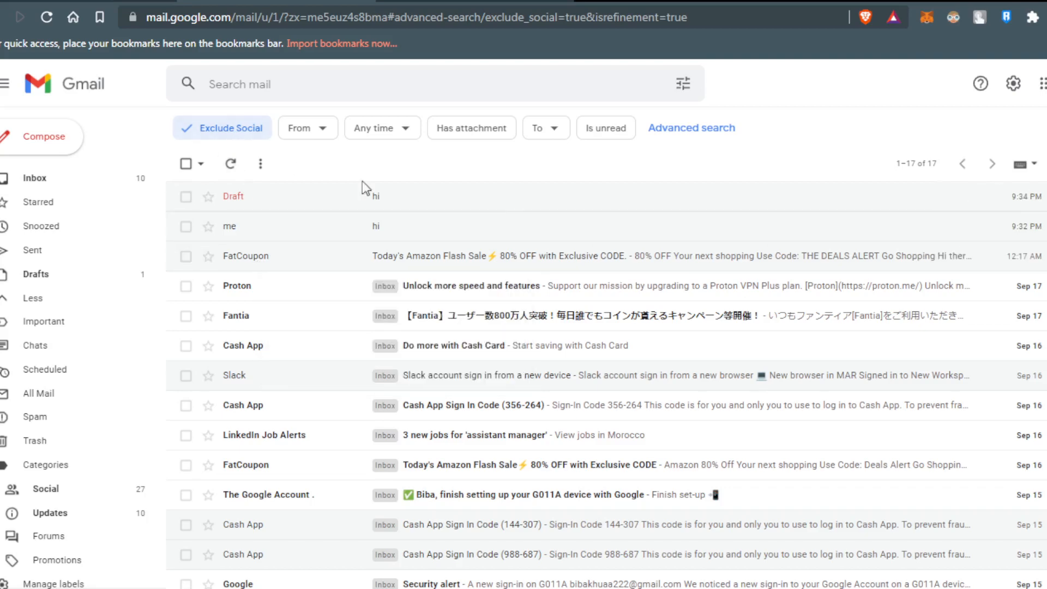
# Read through the FatCoupon Flash Sale email, then return to the inbox.
pyautogui.click(434, 256)
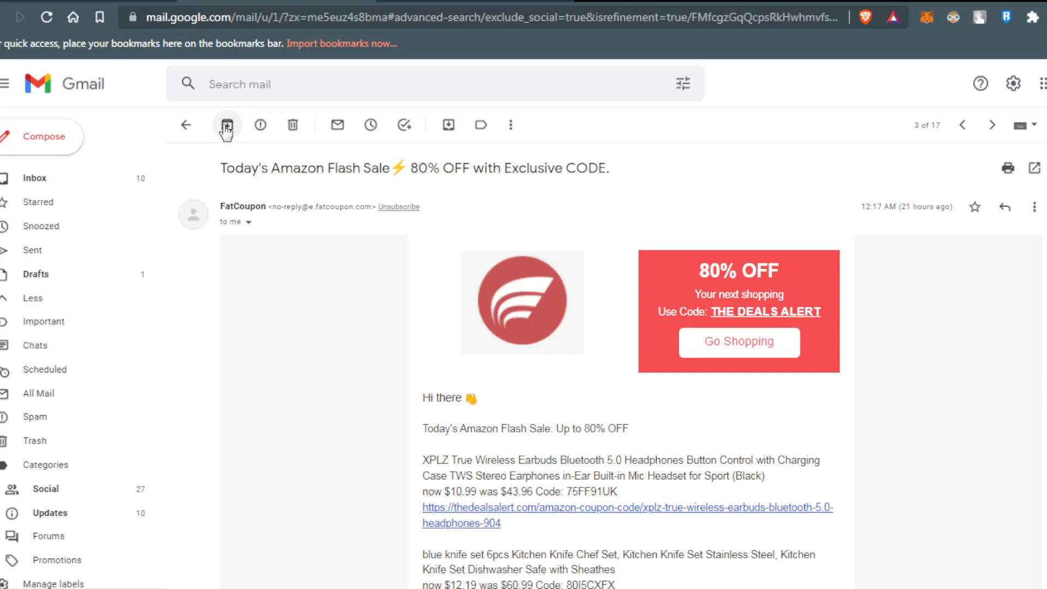
pyautogui.scroll(-3)
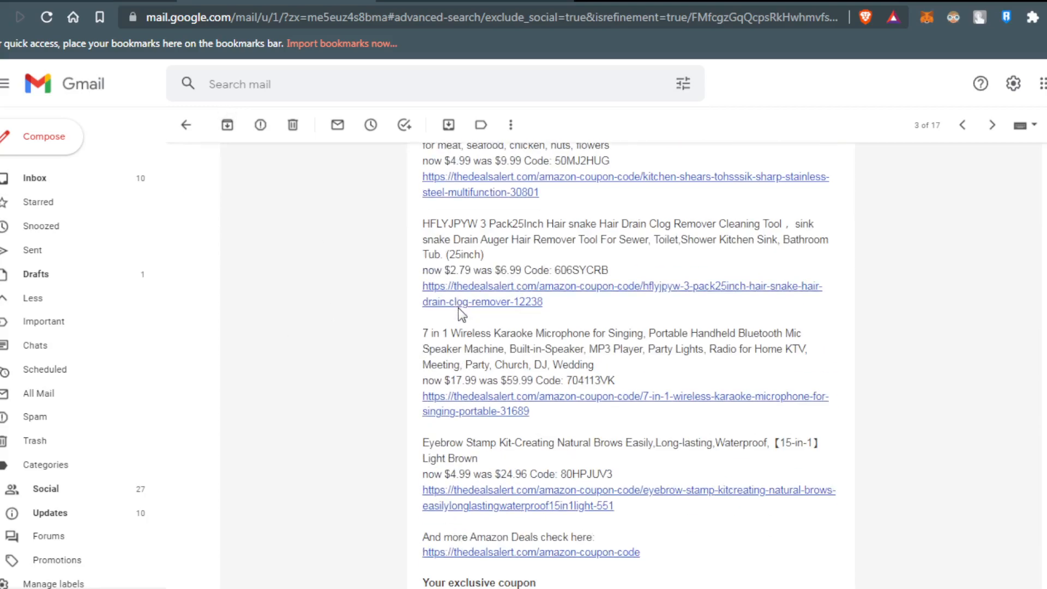
pyautogui.scroll(-3)
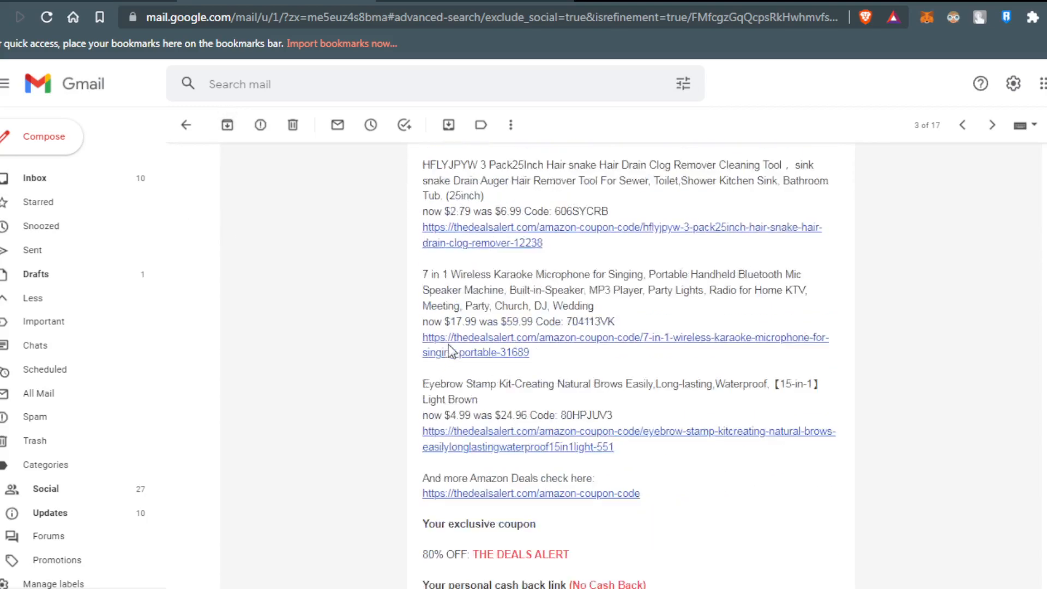
pyautogui.scroll(-3)
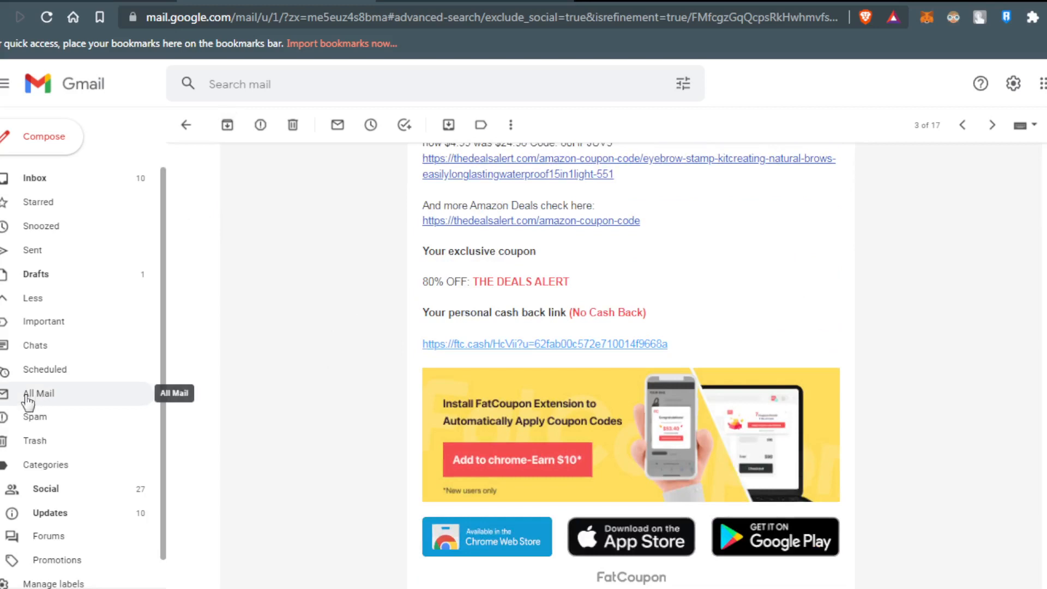
pyautogui.click(34, 178)
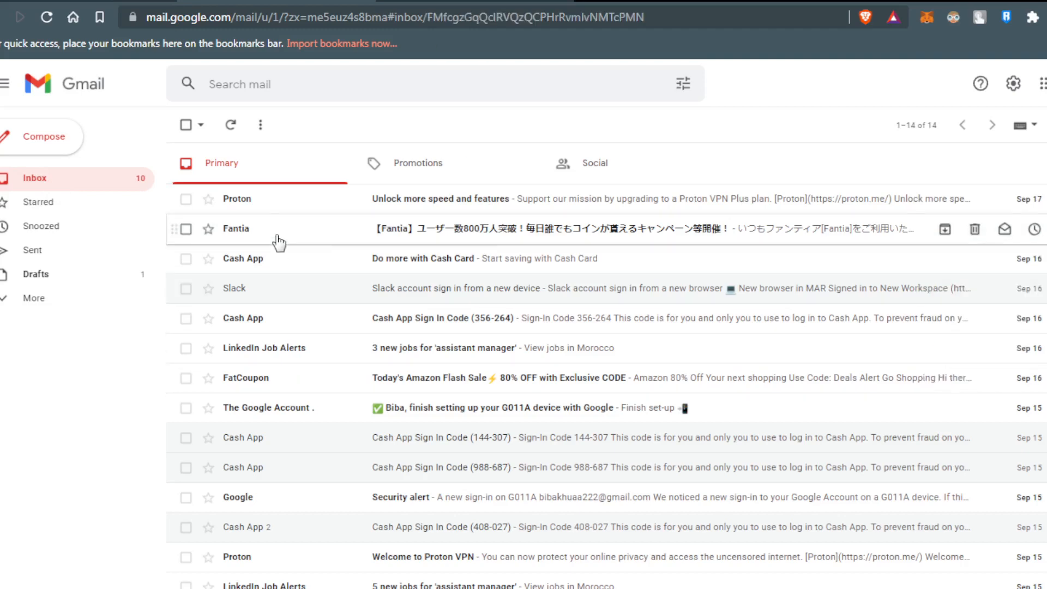
# Archive the Fantia email, then view All Mail with Exclude Social applied and removed.
pyautogui.click(944, 229)
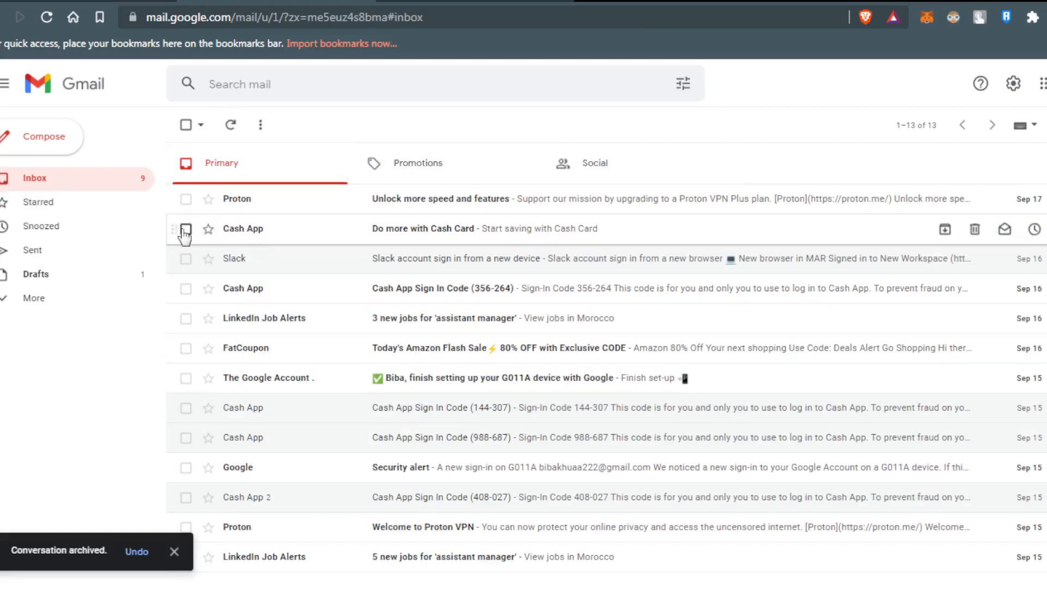
pyautogui.click(34, 297)
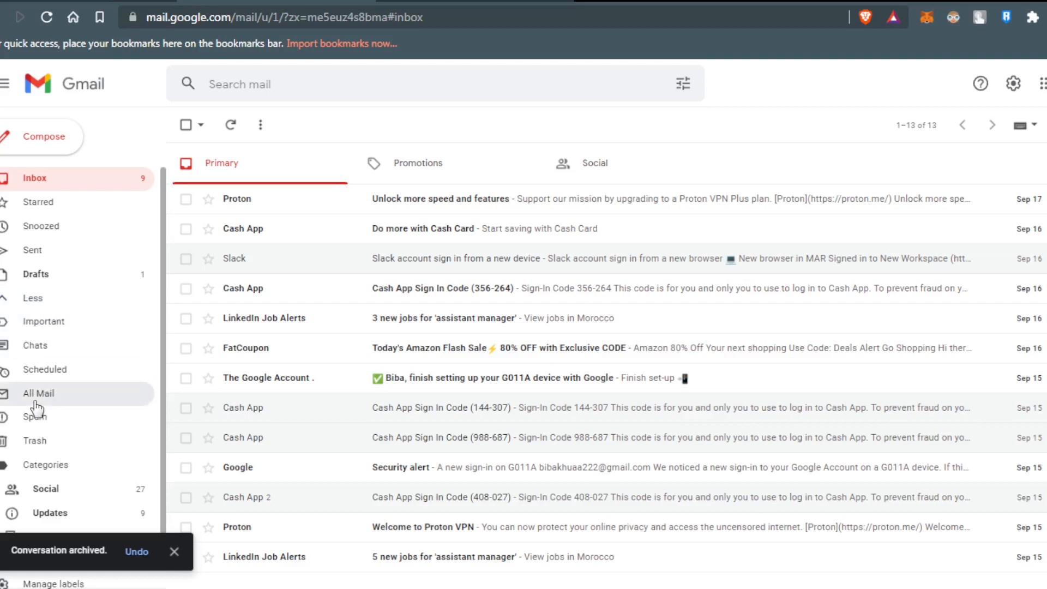
pyautogui.click(38, 393)
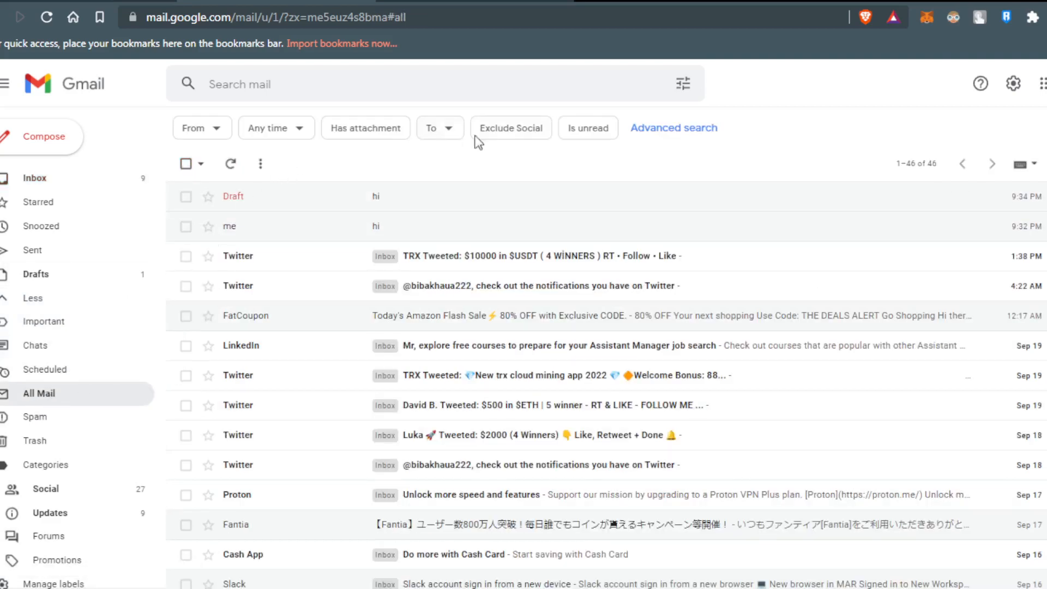
pyautogui.click(510, 128)
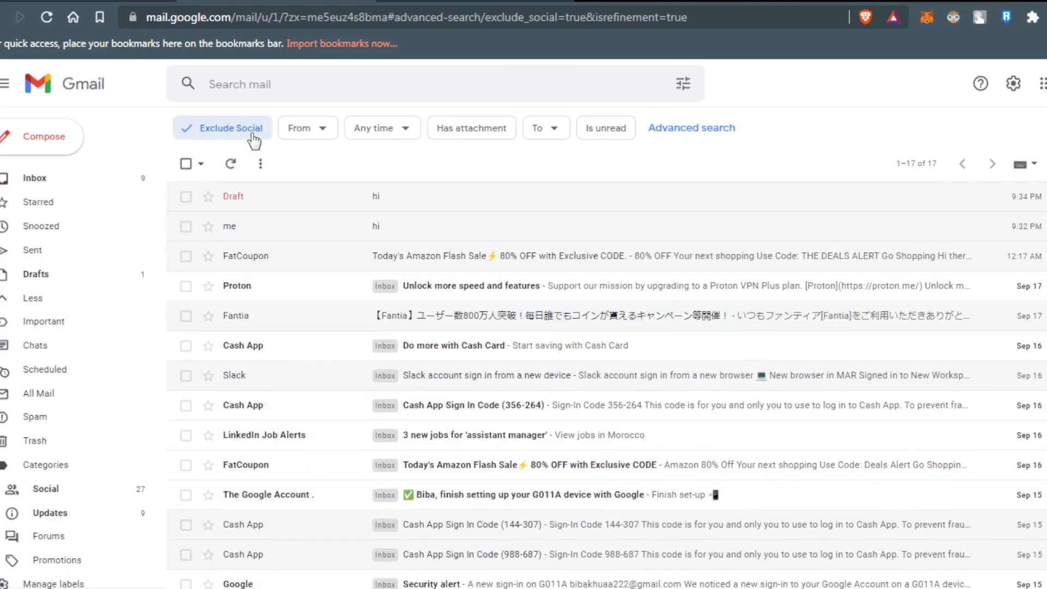
pyautogui.click(227, 128)
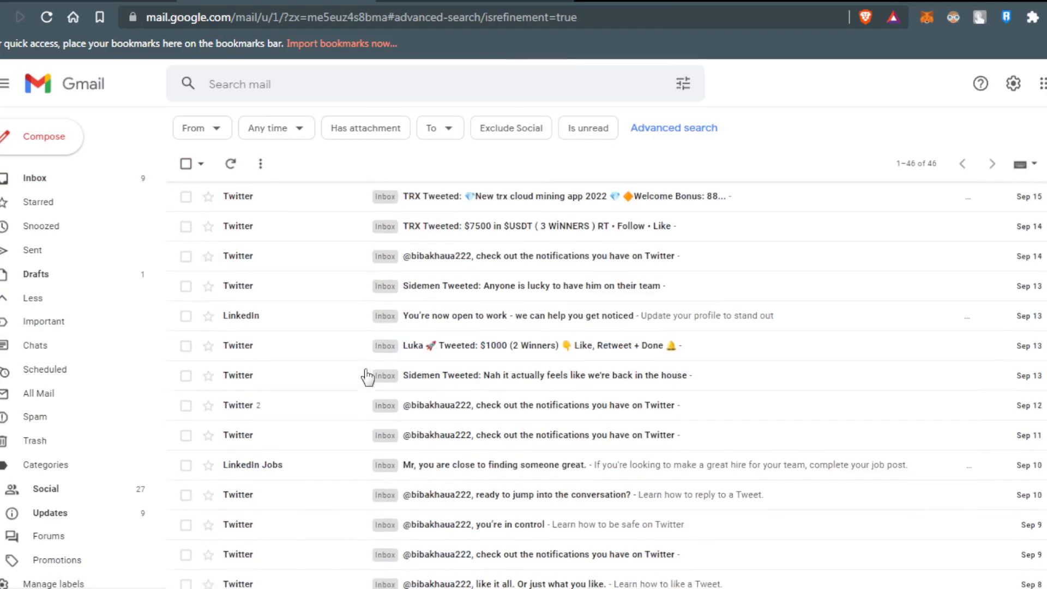